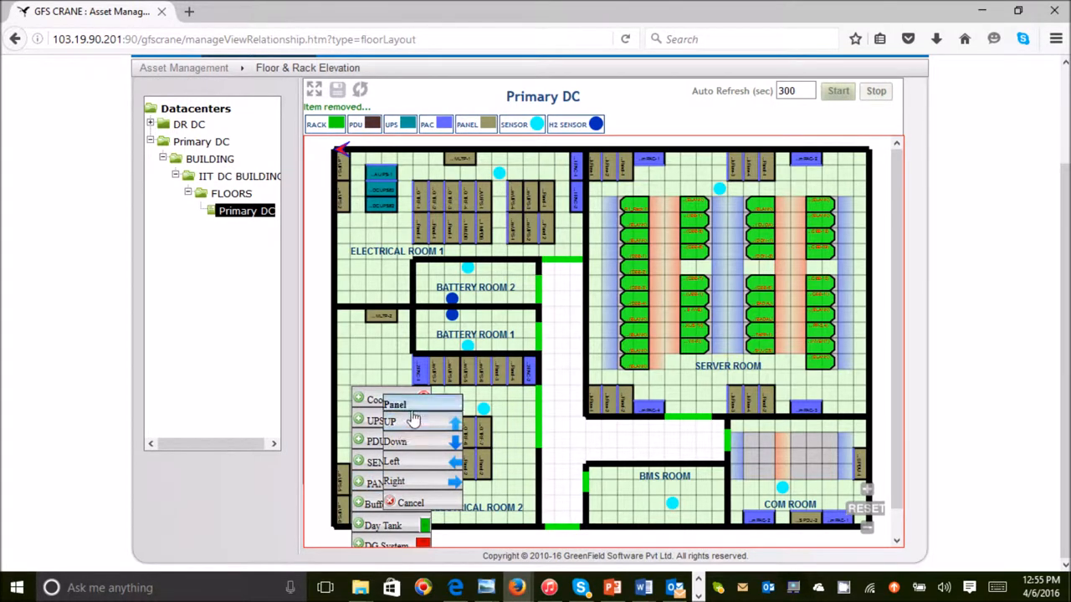
Place a panel on the floor cell and pick DC-C/O Panel I/C Frm DG-2 to add.
{"action": "left_click", "coordinate": [394, 403]}
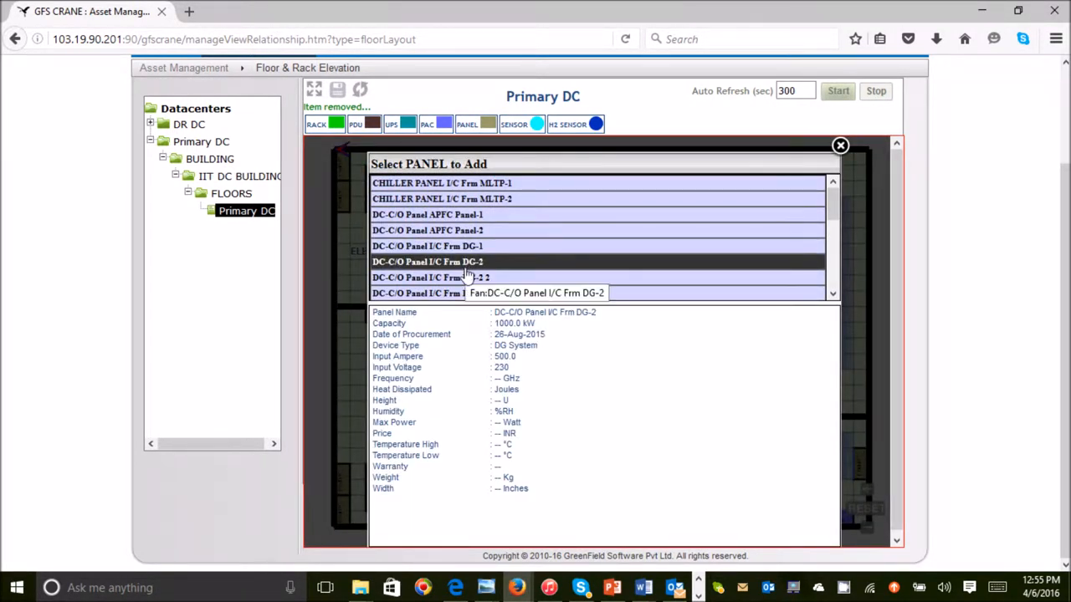
{"action": "left_click", "coordinate": [840, 145]}
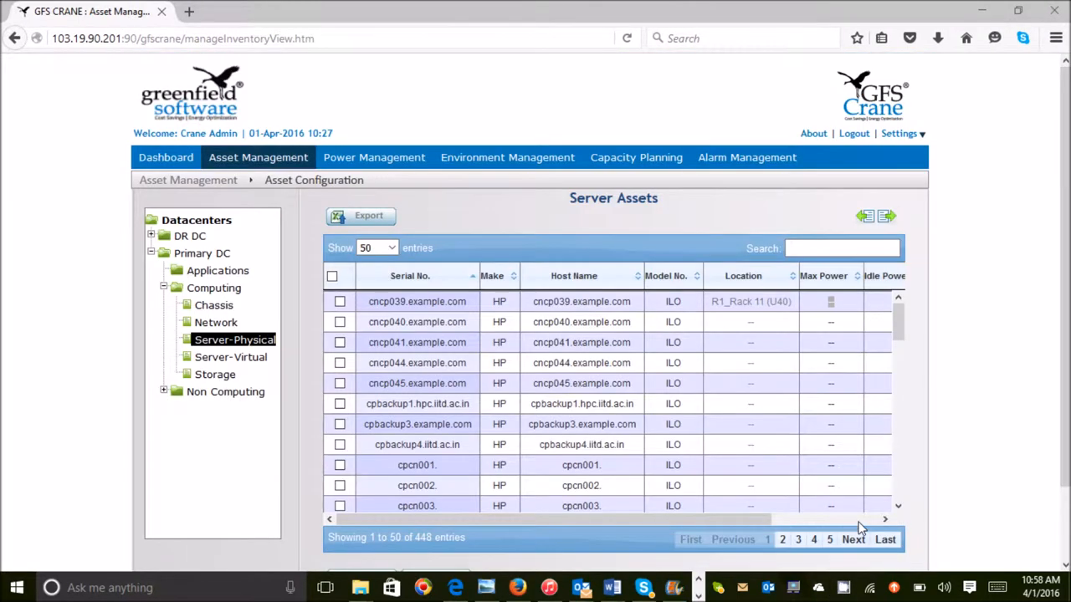
Bring up the Edit Asset form for server cncp039 and review its hardware and power fields.
{"action": "scroll", "scroll_direction": "right", "scroll_amount": 3}
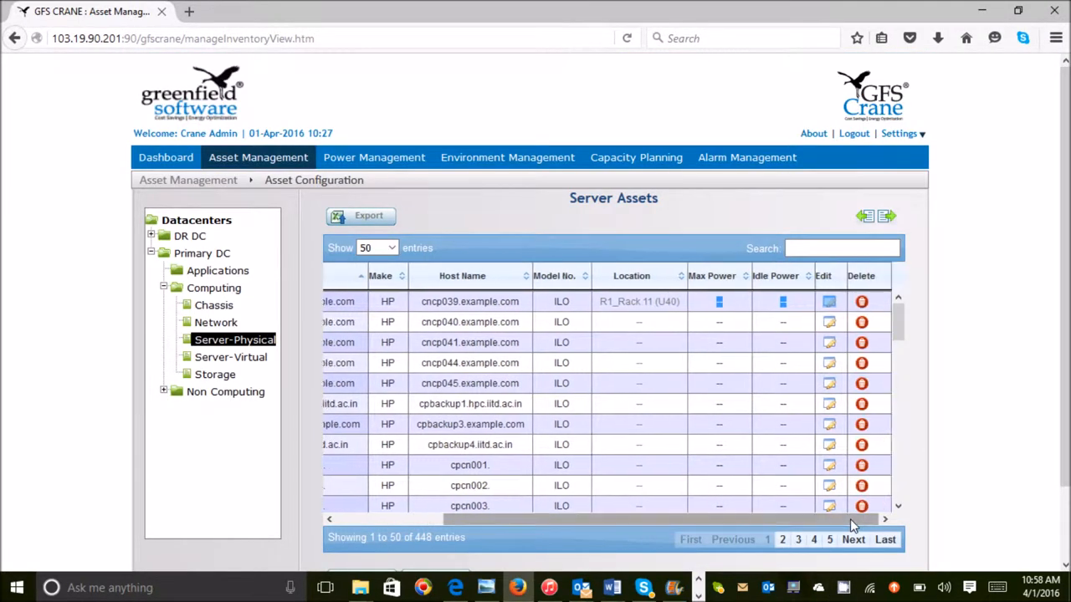
{"action": "left_click", "coordinate": [829, 301]}
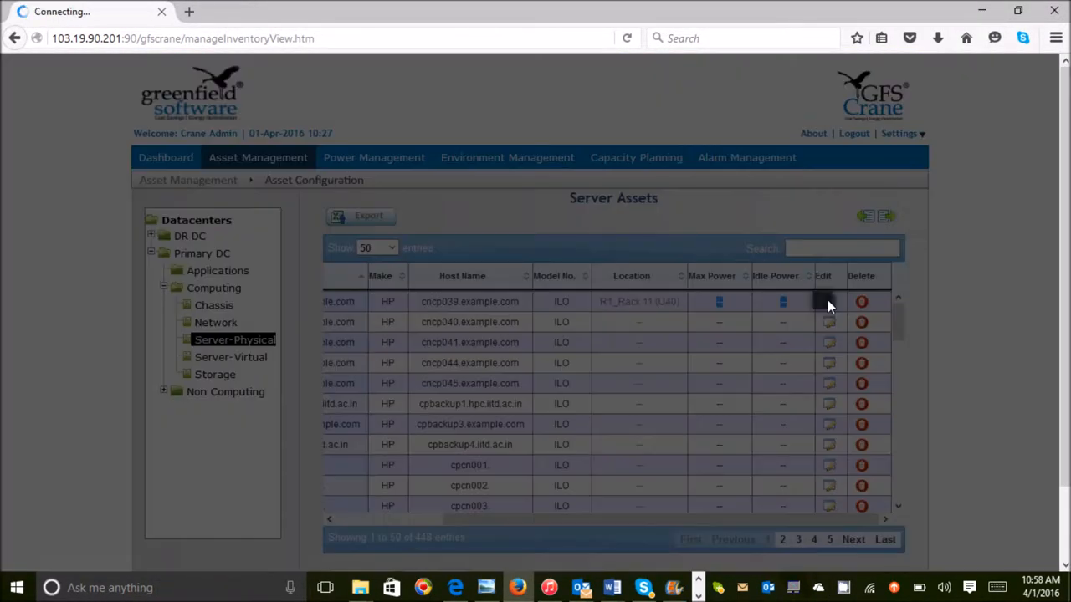
{"action": "left_click", "coordinate": [829, 301]}
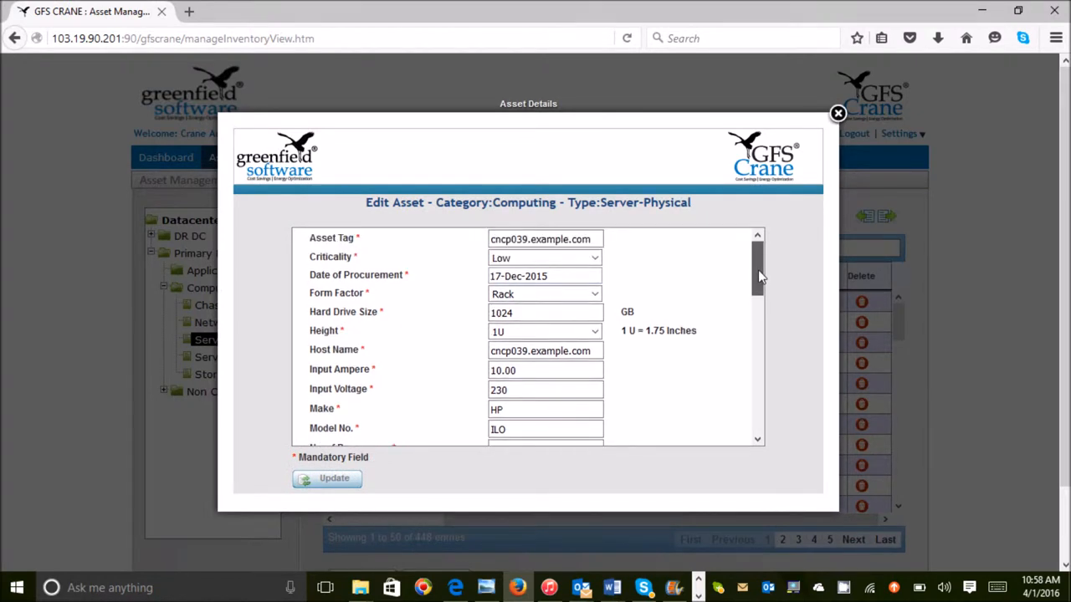
{"action": "scroll", "scroll_direction": "down", "scroll_amount": 3}
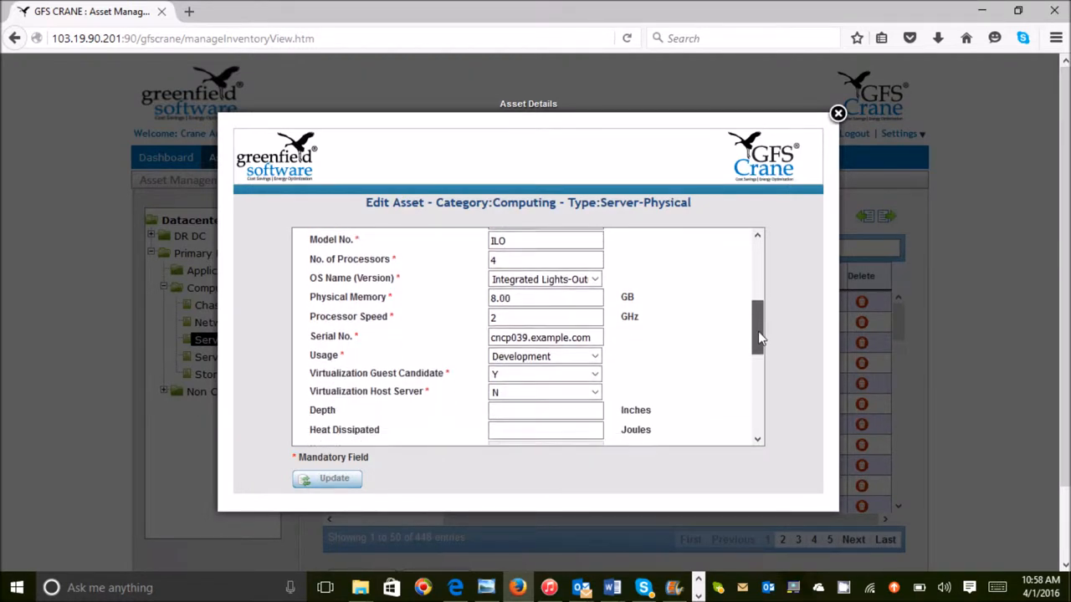
{"action": "scroll", "scroll_direction": "down", "scroll_amount": 3}
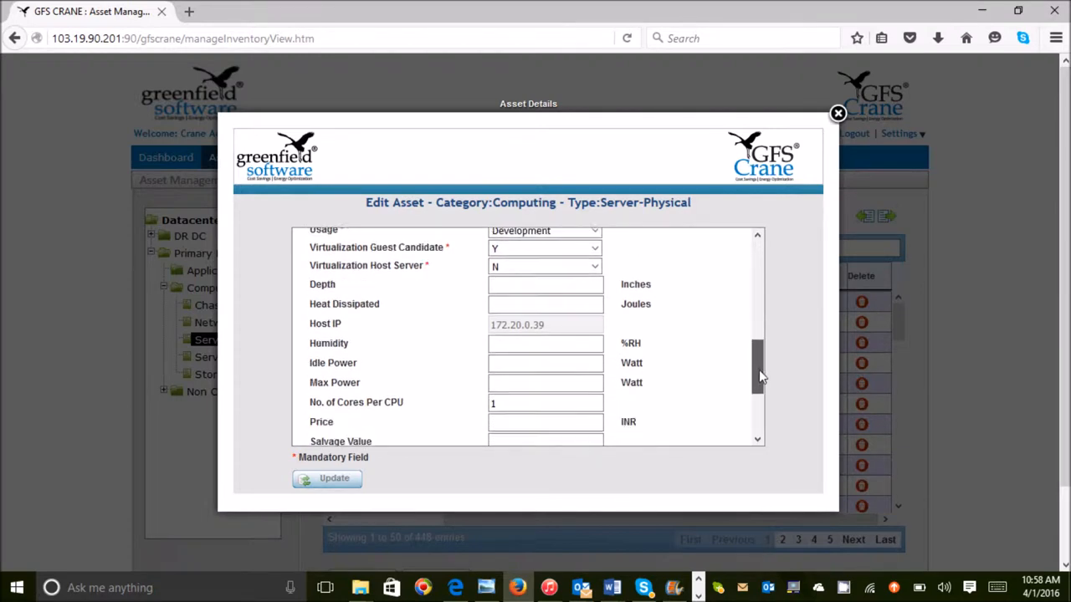
{"action": "scroll", "scroll_direction": "down", "scroll_amount": 3}
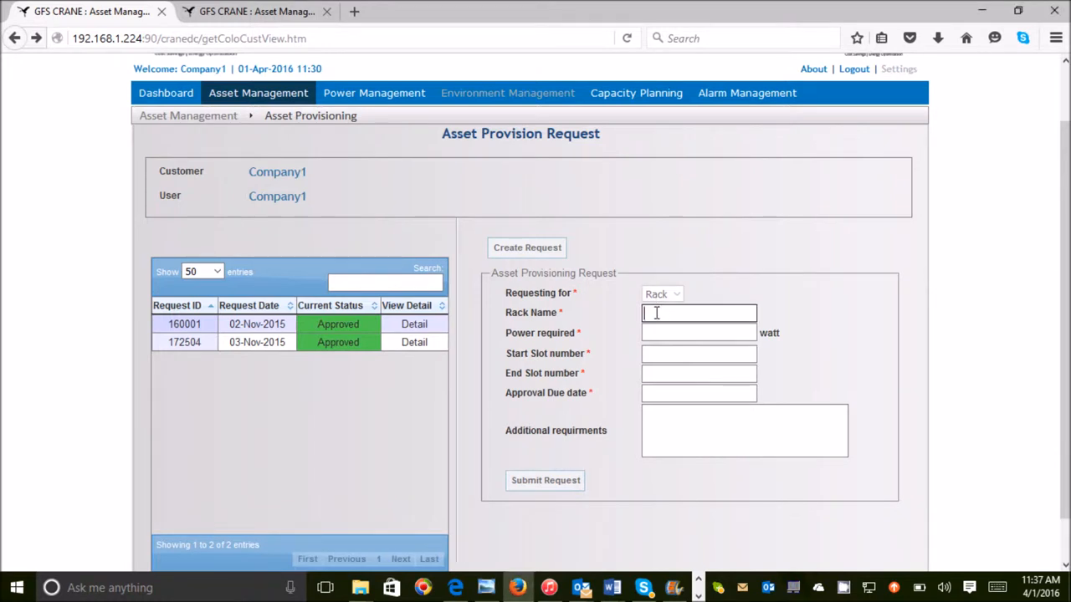
Request rack RACK-M1 with the power required and slot numbers filled in the provision form.
{"action": "type", "text": "RA"}
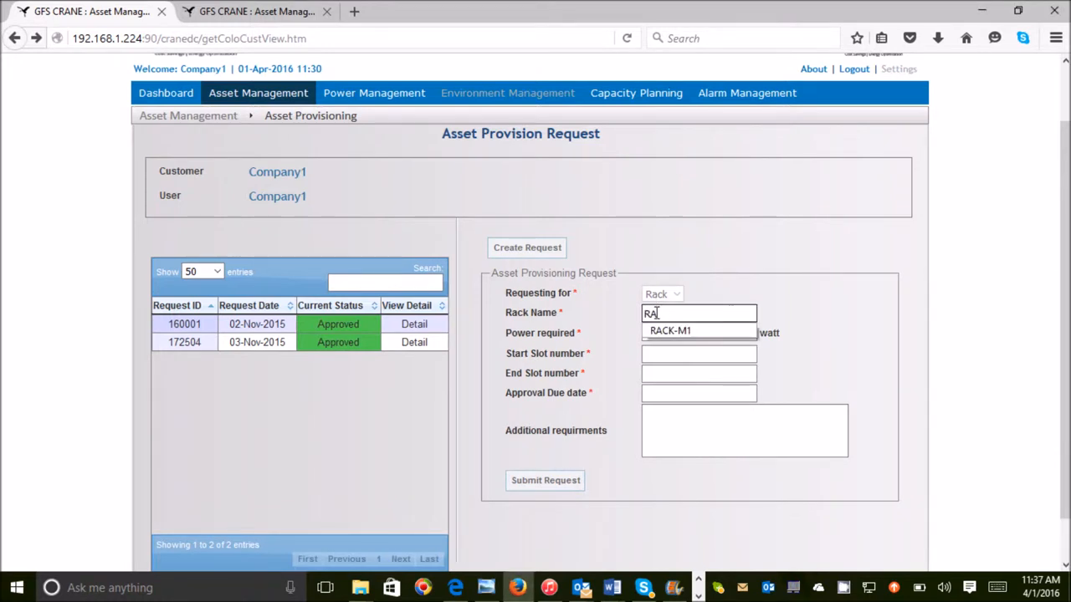
{"action": "left_click", "coordinate": [669, 331]}
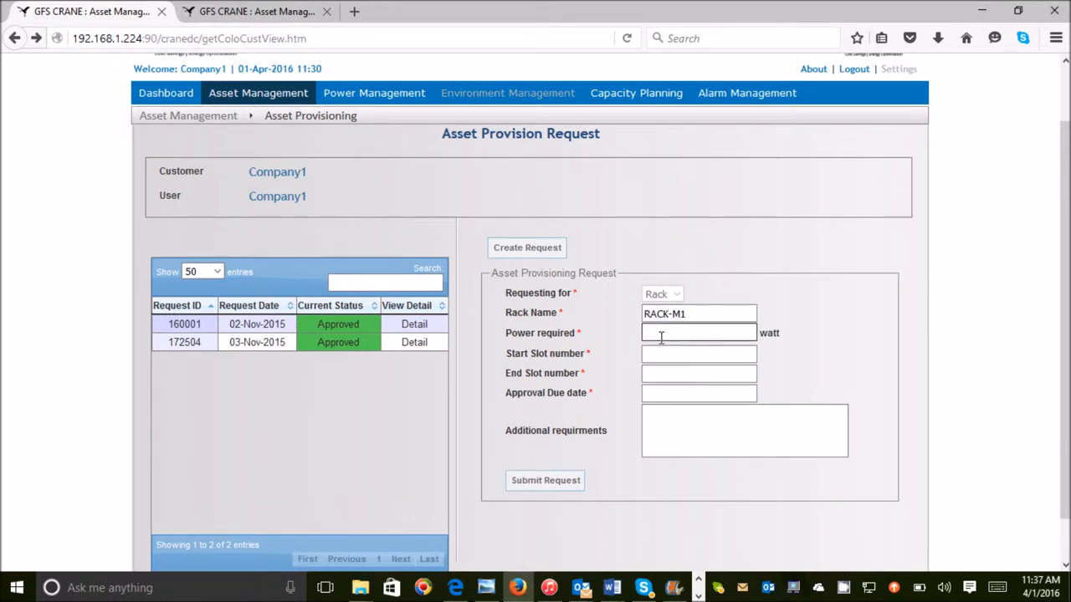
{"action": "left_click", "coordinate": [699, 333]}
{"action": "type", "text": "900"}
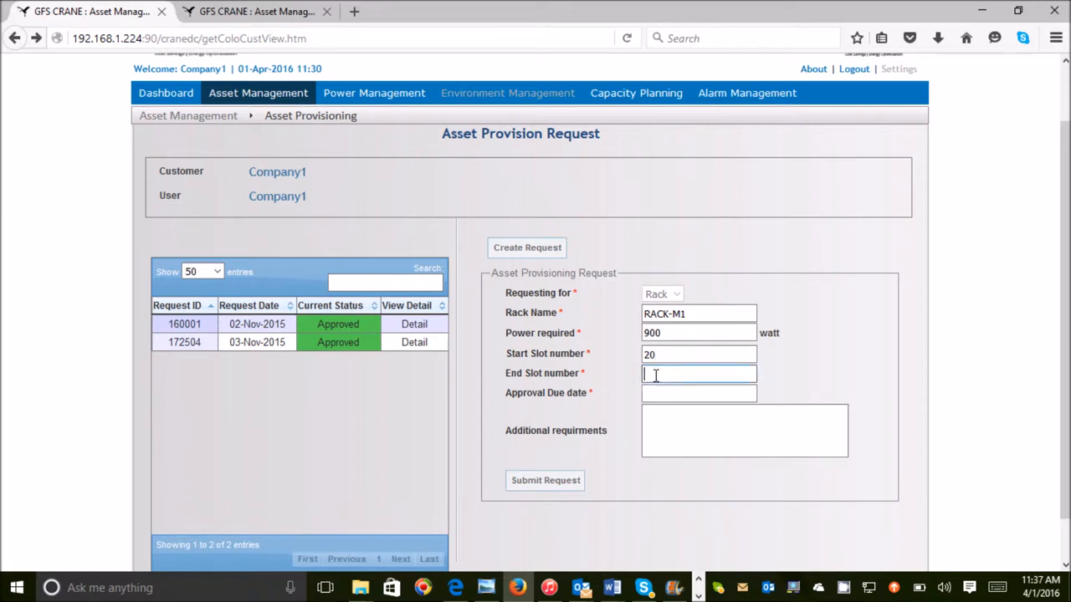
{"action": "type", "text": "40"}
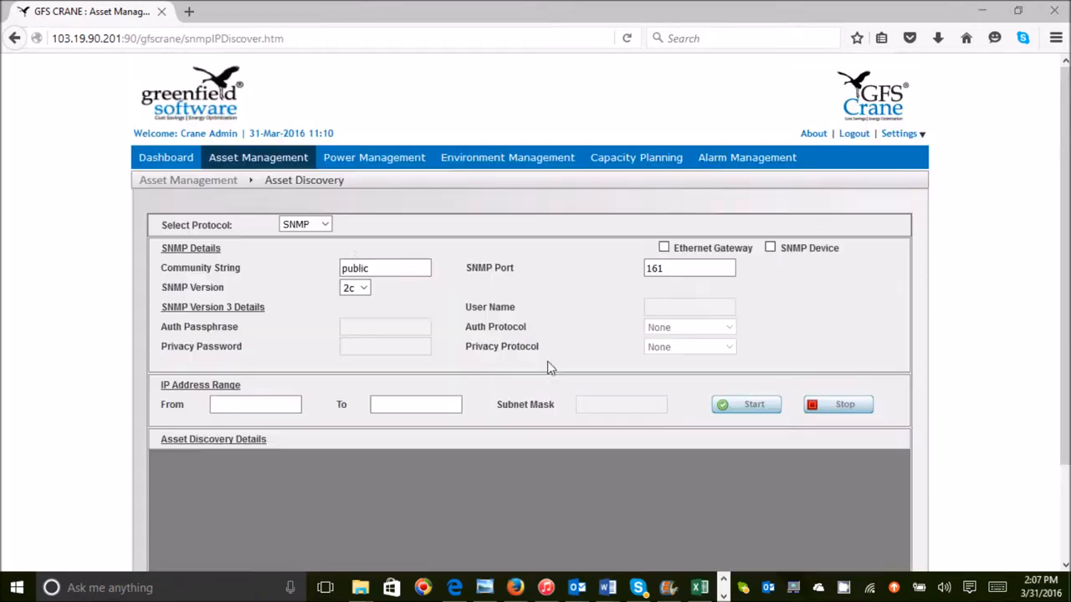
Keep SNMP as the discovery protocol, then search the Manufacturer Repository for CISCO models.
{"action": "left_click", "coordinate": [305, 224]}
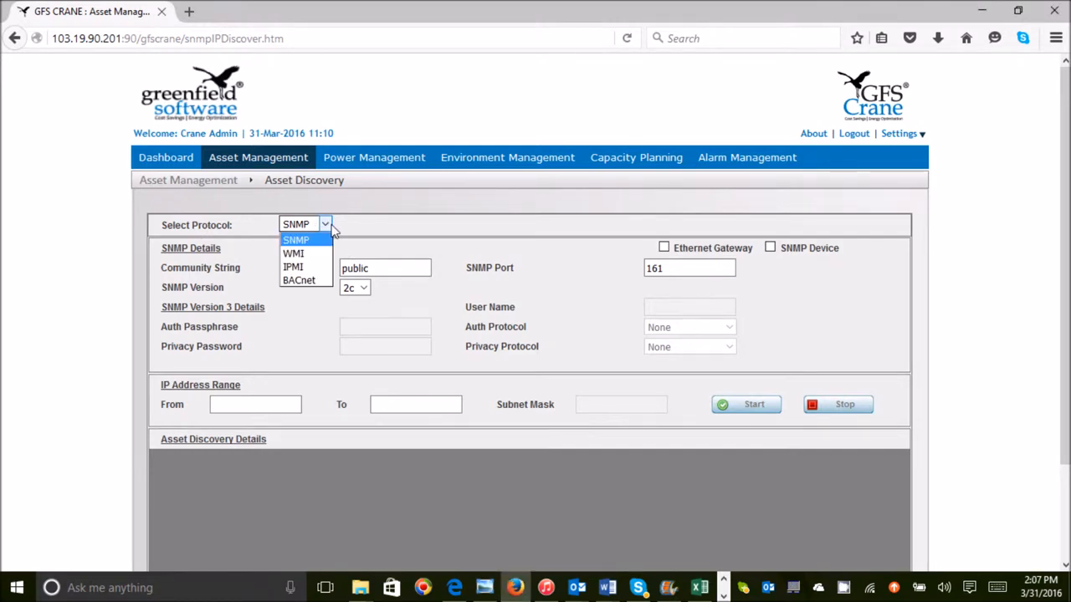
{"action": "left_click", "coordinate": [298, 281]}
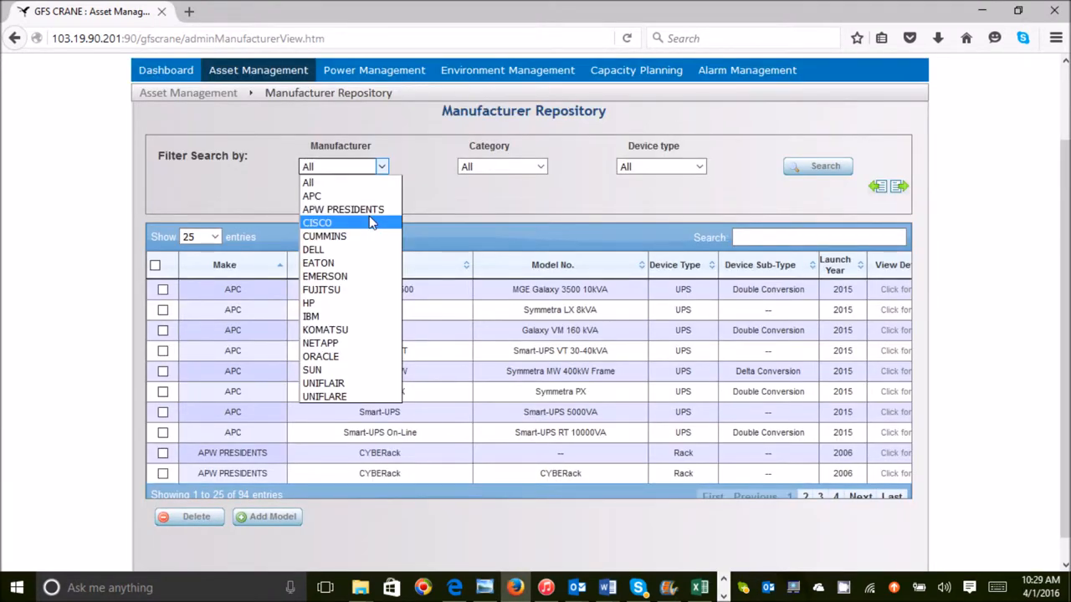
{"action": "left_click", "coordinate": [318, 221]}
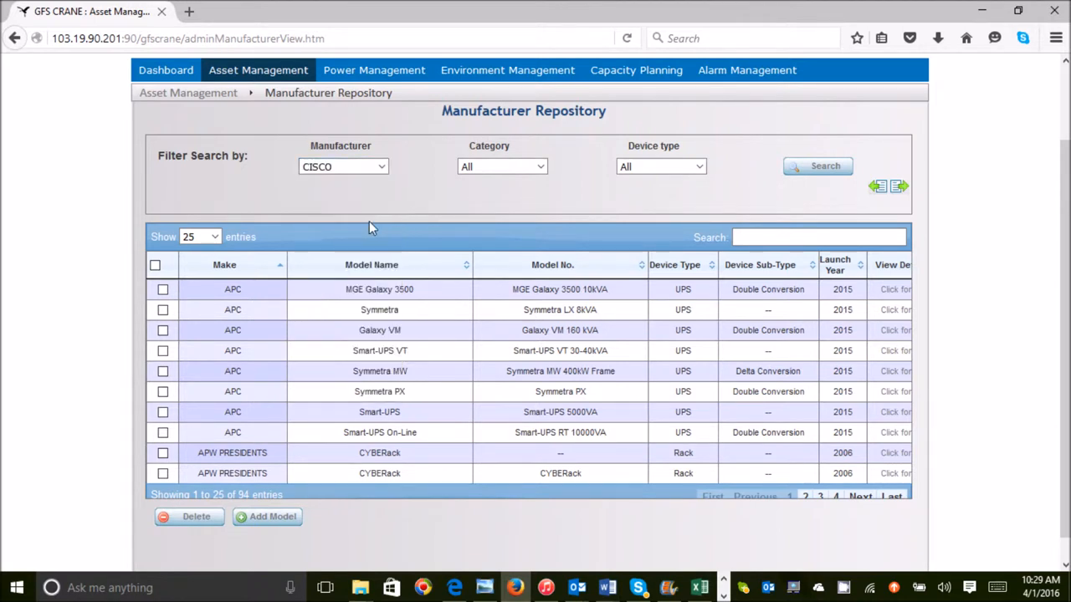
{"action": "left_click", "coordinate": [817, 166]}
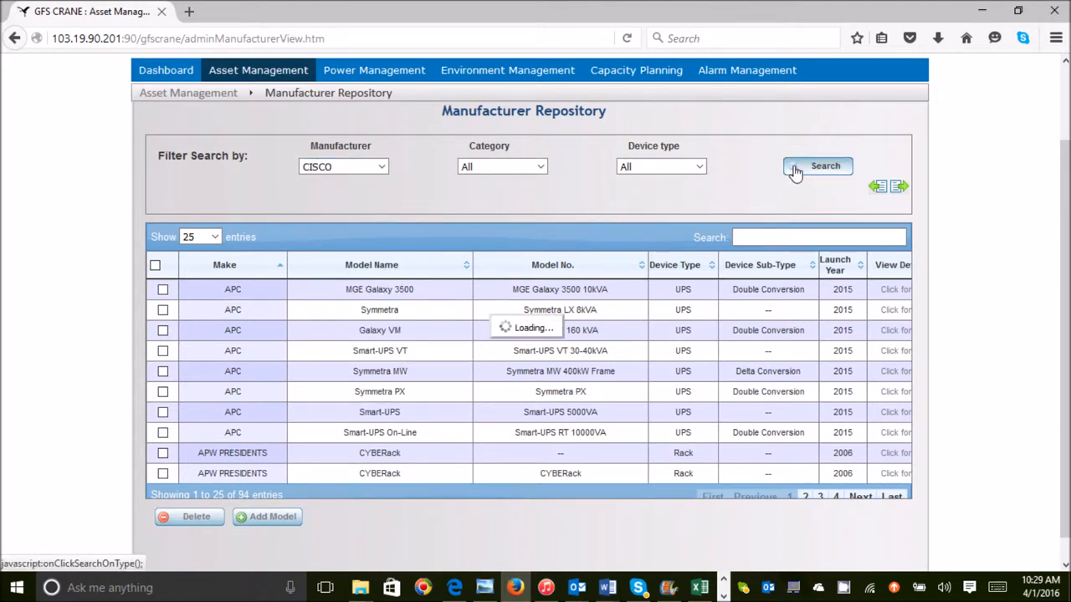
{"action": "left_click", "coordinate": [825, 166]}
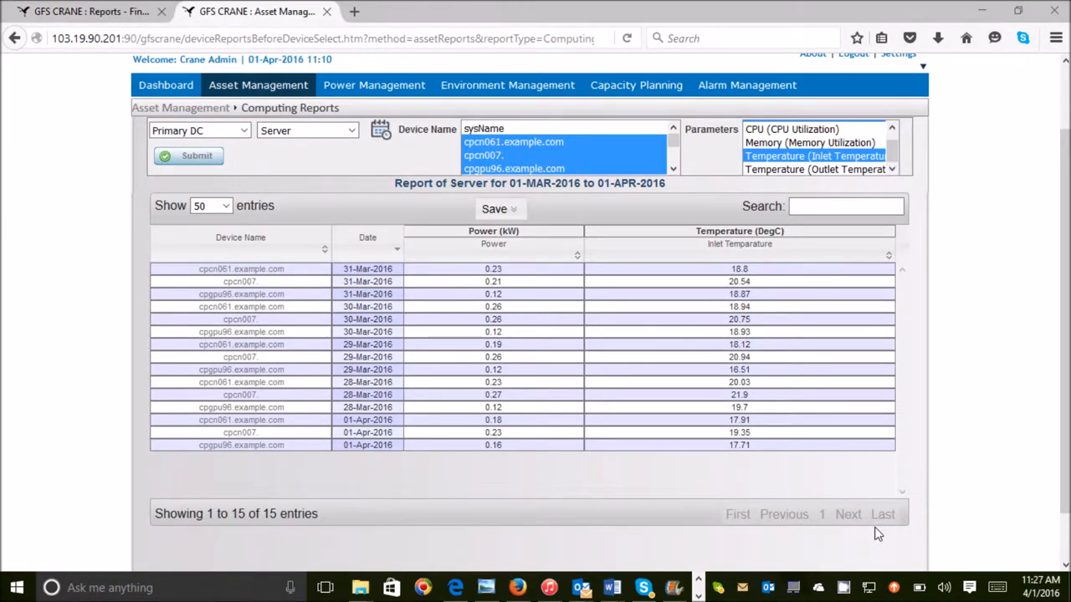
{"action": "mouse_move", "coordinate": [1014, 410]}
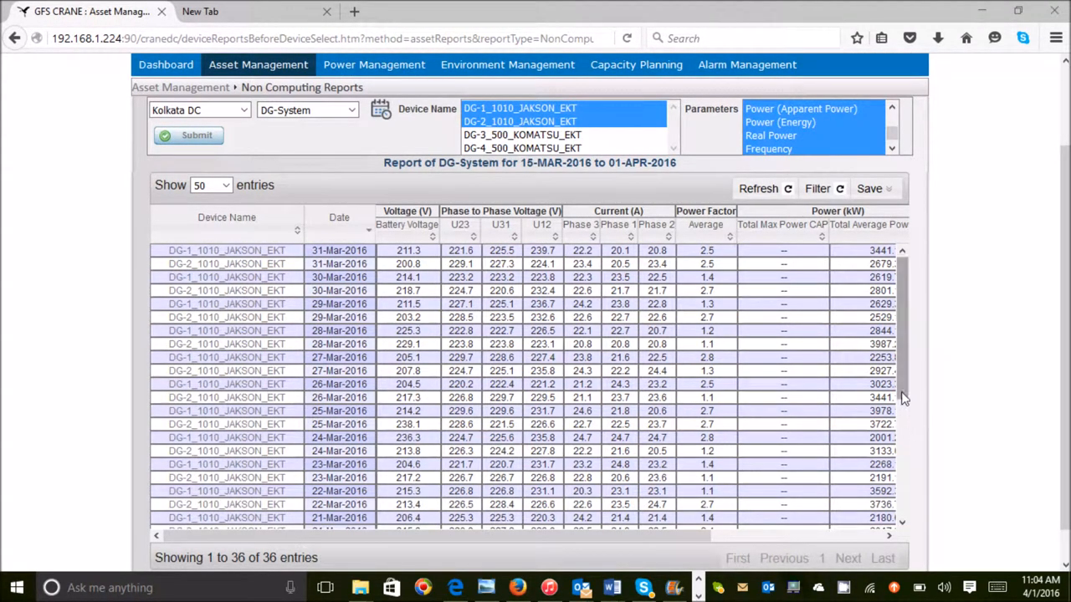
Scroll through the DG-System voltage, current, power factor and power readings for 15-Mar to 01-Apr-2016.
{"action": "scroll", "scroll_direction": "down", "scroll_amount": 3}
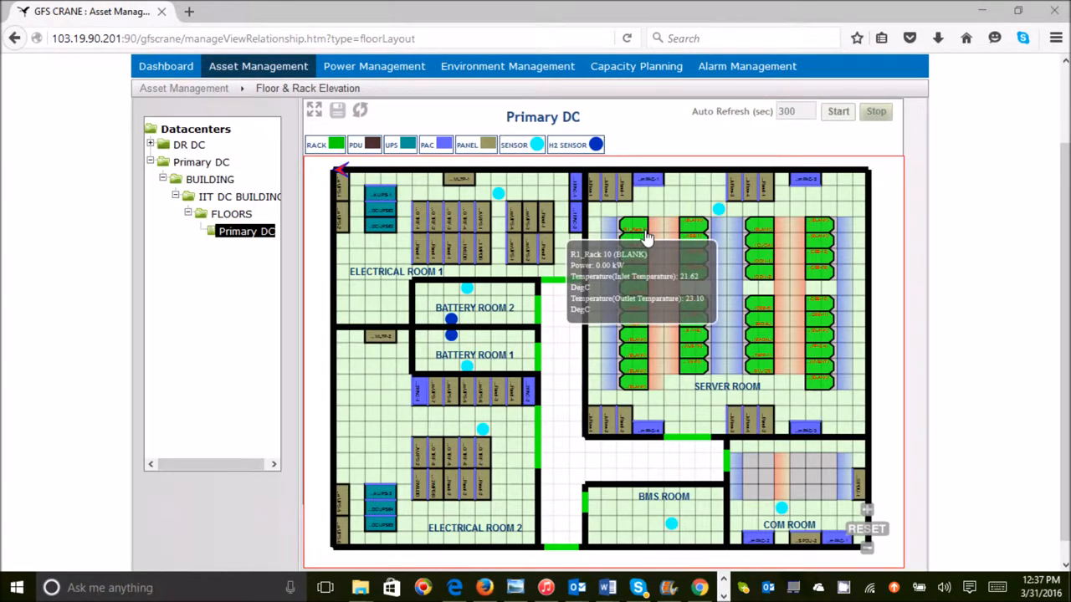
{"action": "mouse_move", "coordinate": [635, 245]}
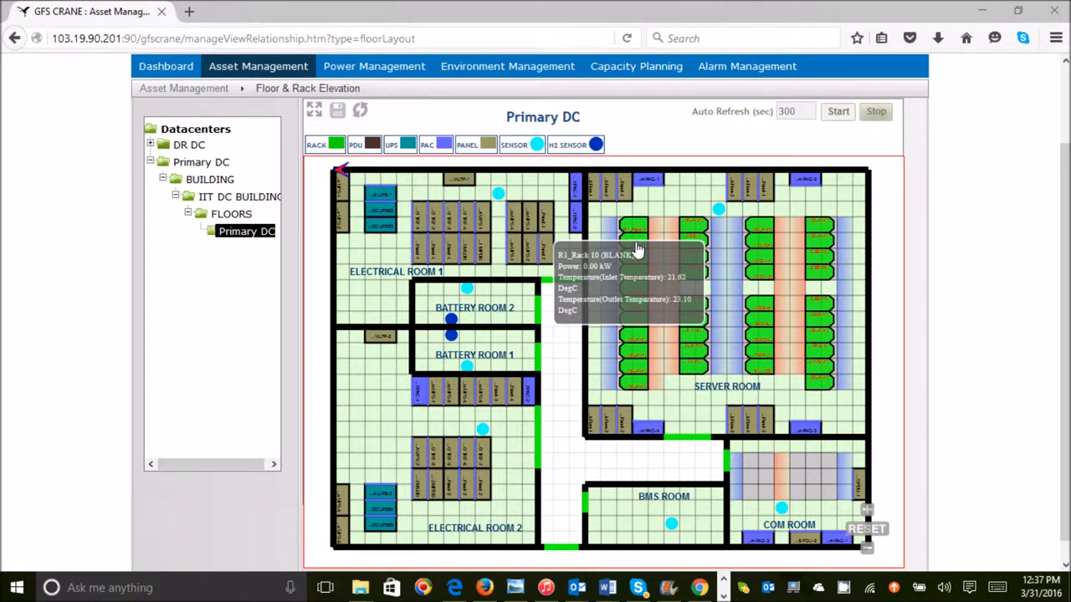
{"action": "mouse_move", "coordinate": [636, 259]}
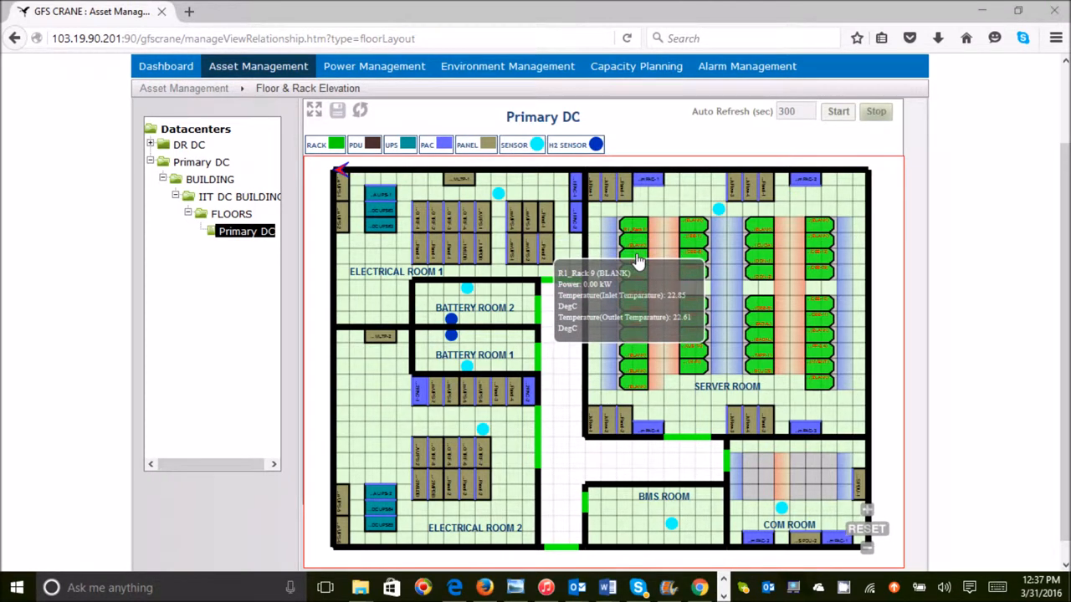
{"action": "mouse_move", "coordinate": [639, 269]}
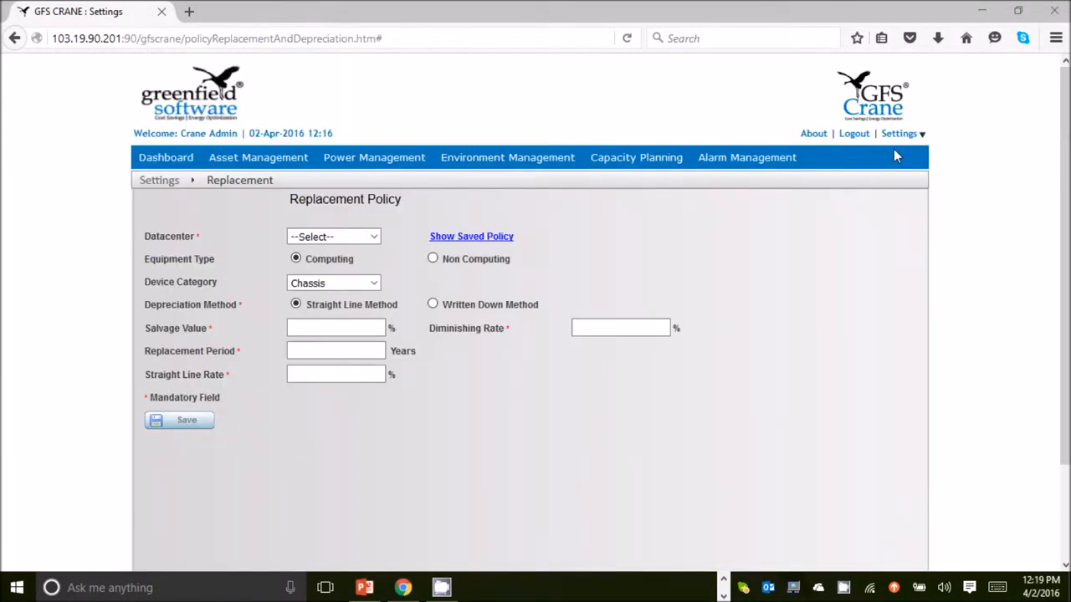
{"action": "mouse_move", "coordinate": [900, 134]}
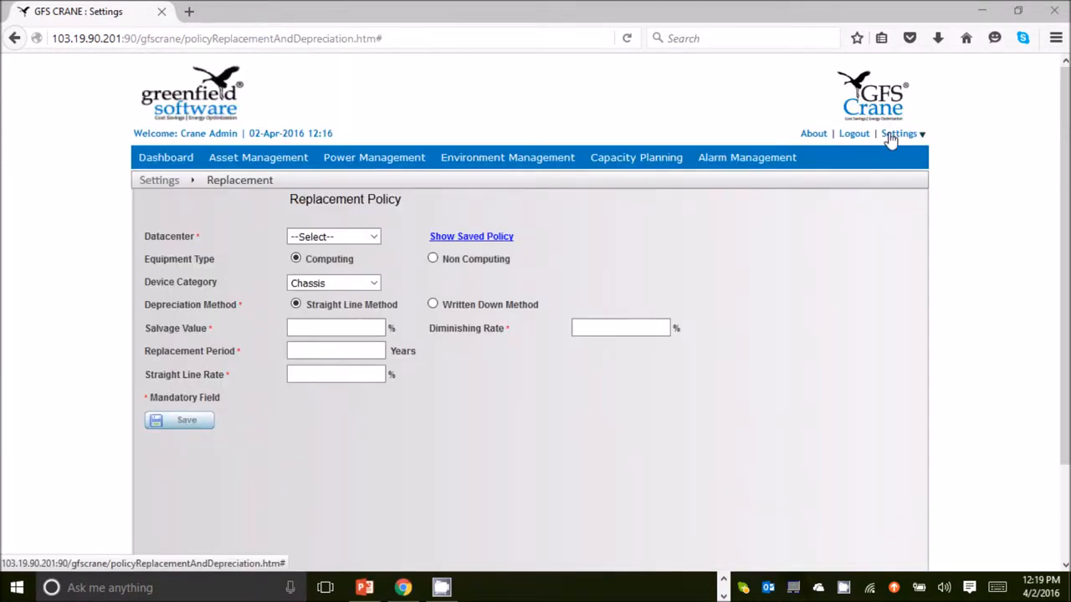
Visit NMS Integration Settings, then move to Alarm Settings to show the Email Alert Settings.
{"action": "left_click", "coordinate": [900, 133]}
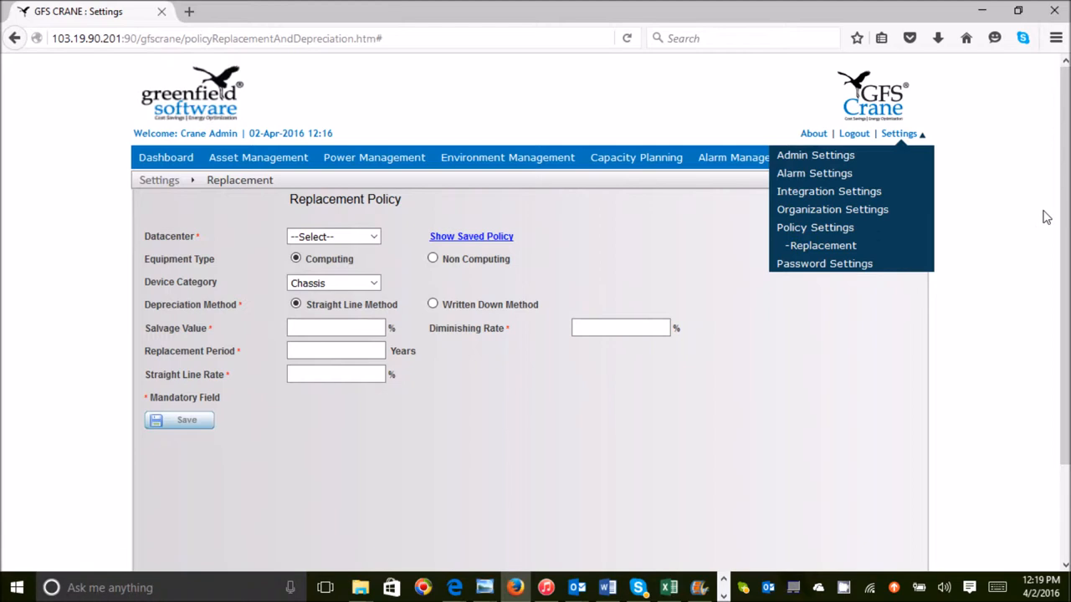
{"action": "left_click", "coordinate": [828, 191]}
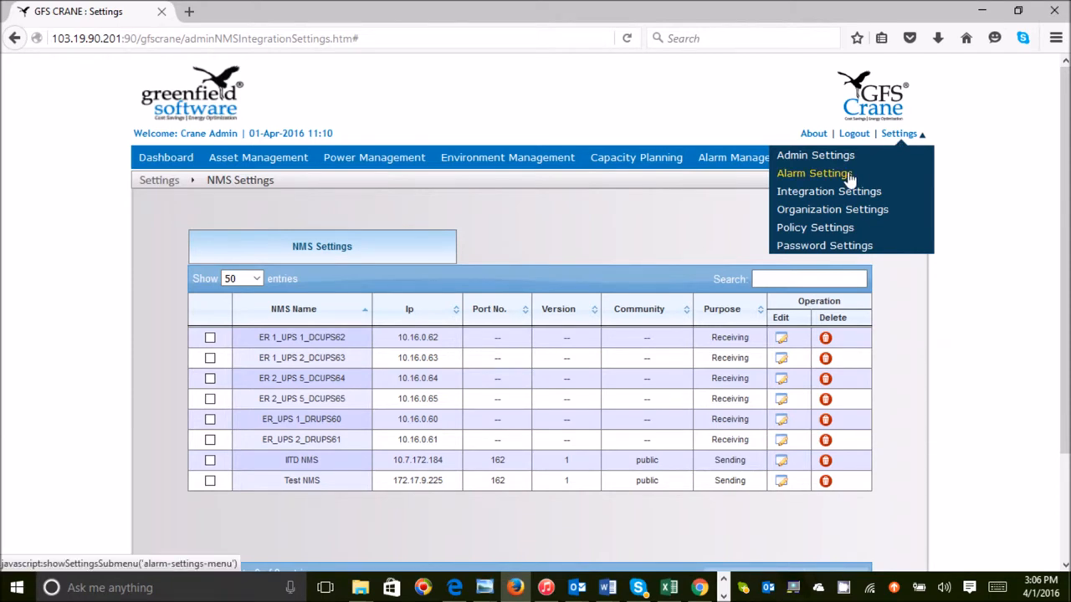
{"action": "left_click", "coordinate": [813, 172]}
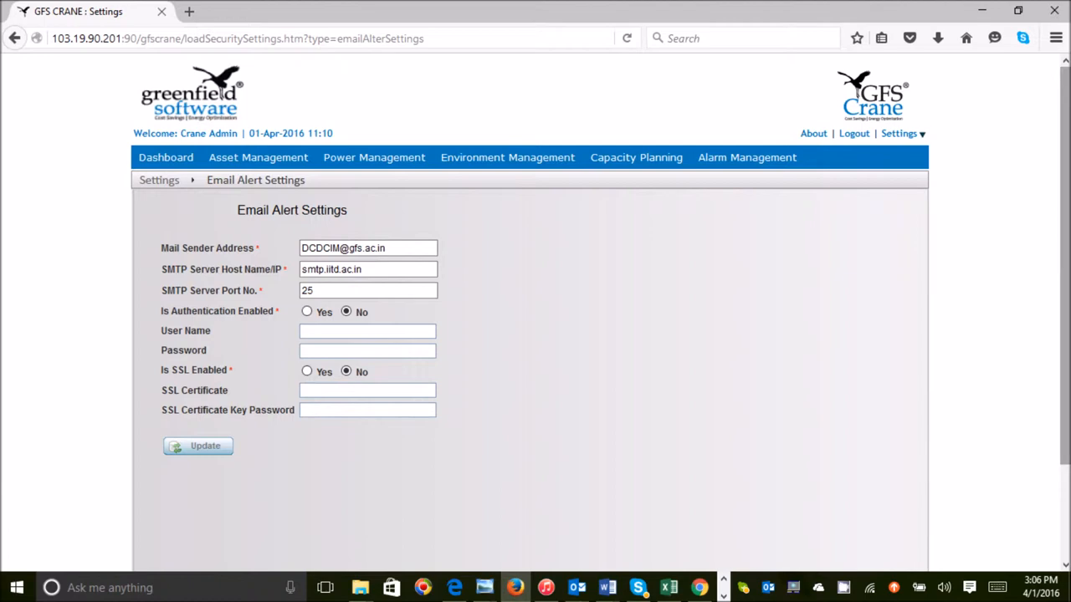
{"action": "left_click", "coordinate": [636, 158]}
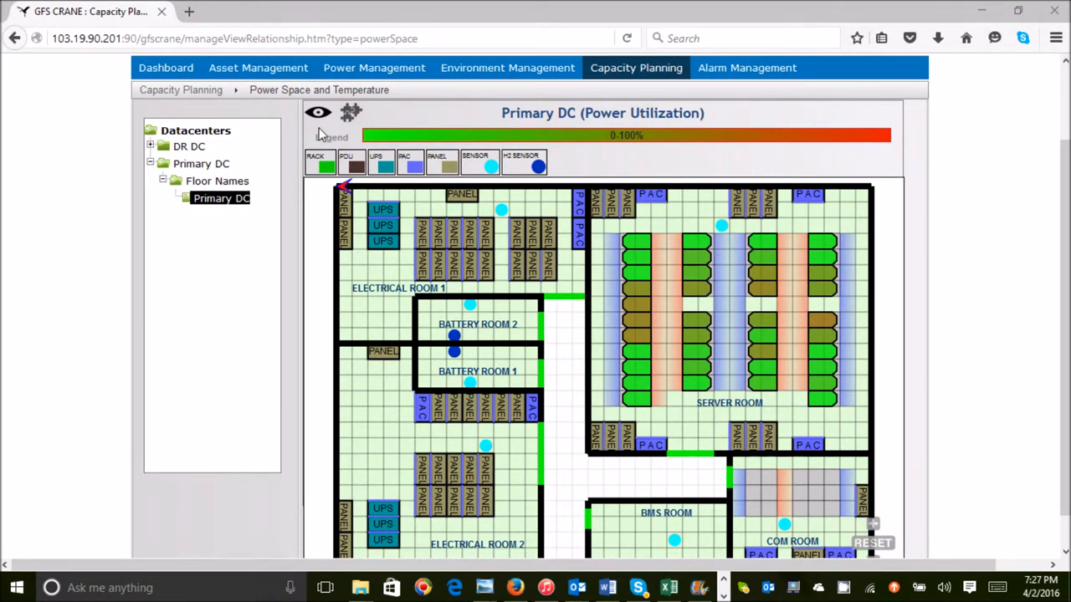
{"action": "mouse_move", "coordinate": [318, 114]}
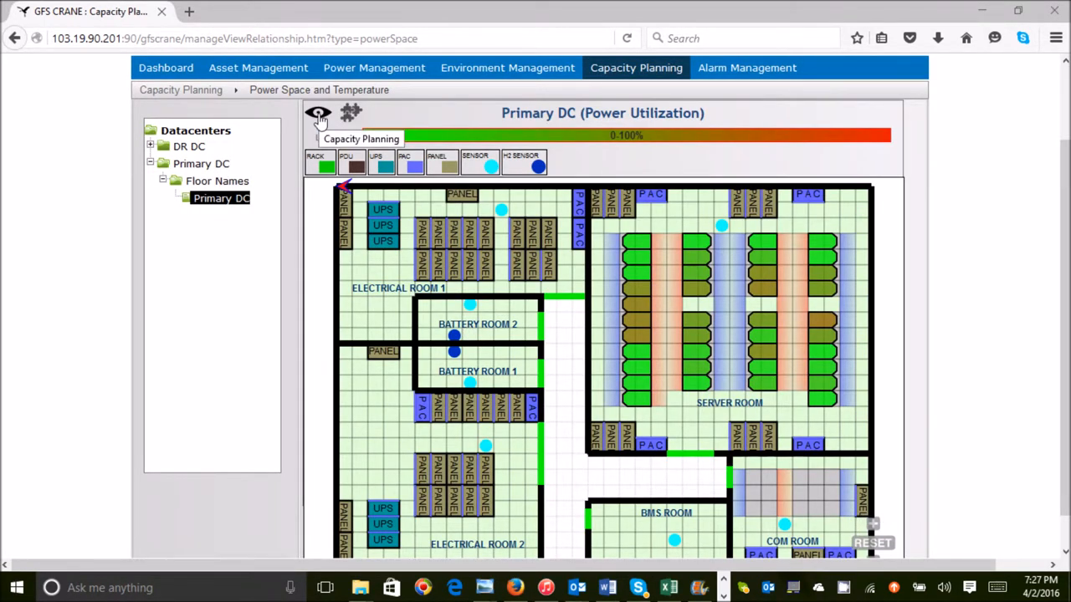
Change the Primary DC floor plan overlay to Space Utilization.
{"action": "left_click", "coordinate": [318, 114]}
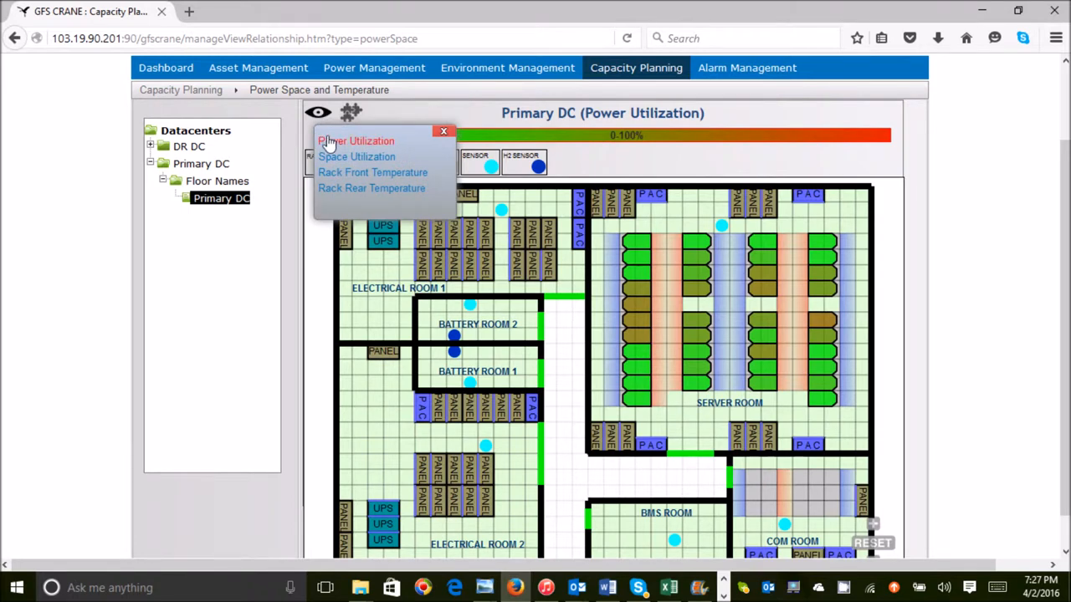
{"action": "mouse_move", "coordinate": [357, 157]}
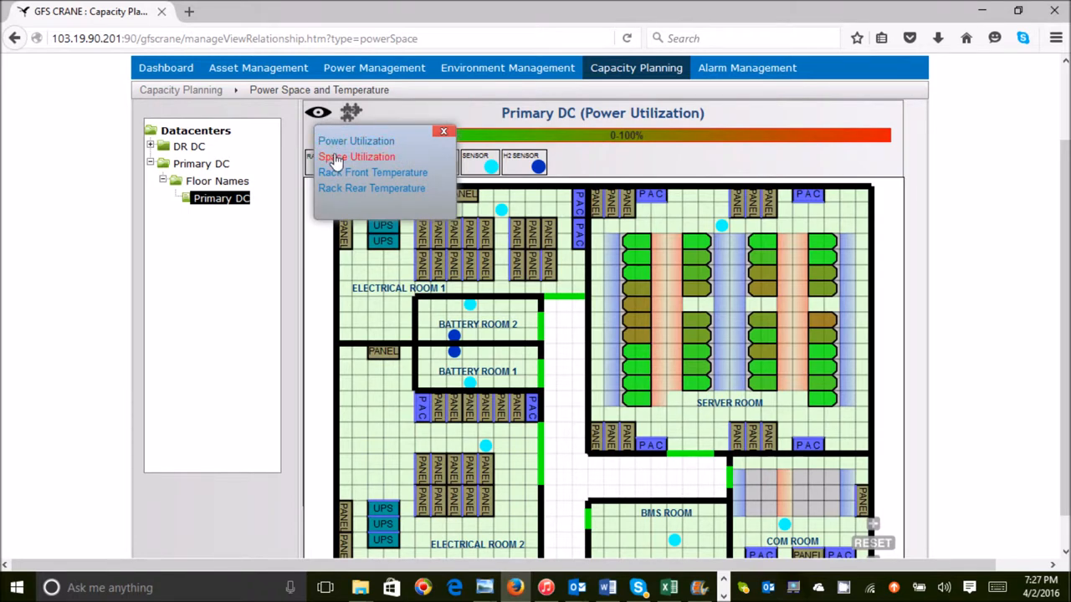
{"action": "left_click", "coordinate": [356, 157]}
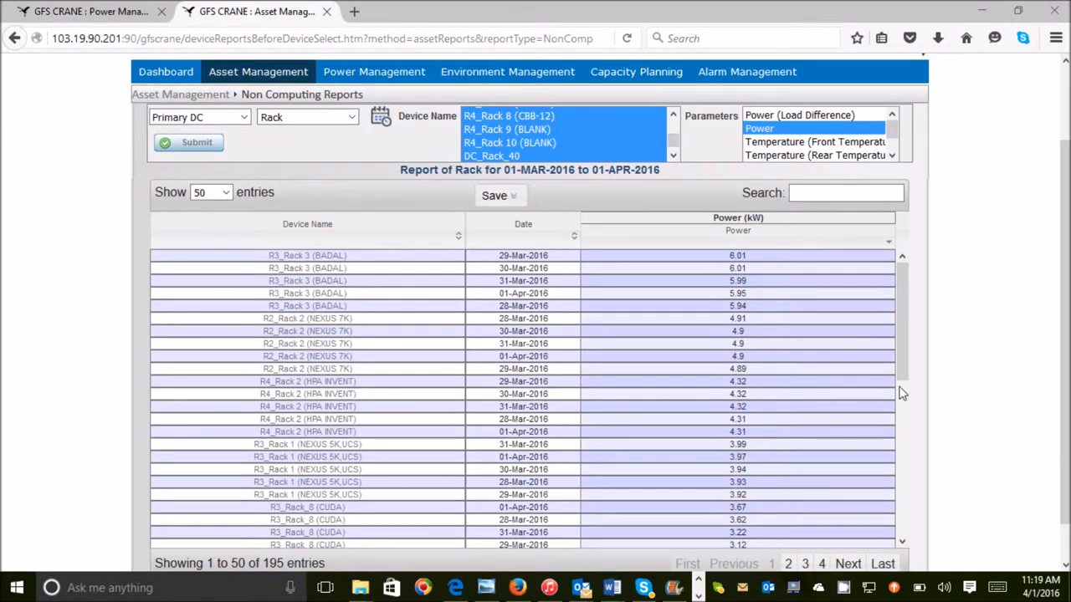
{"action": "scroll", "scroll_direction": "down", "scroll_amount": 3}
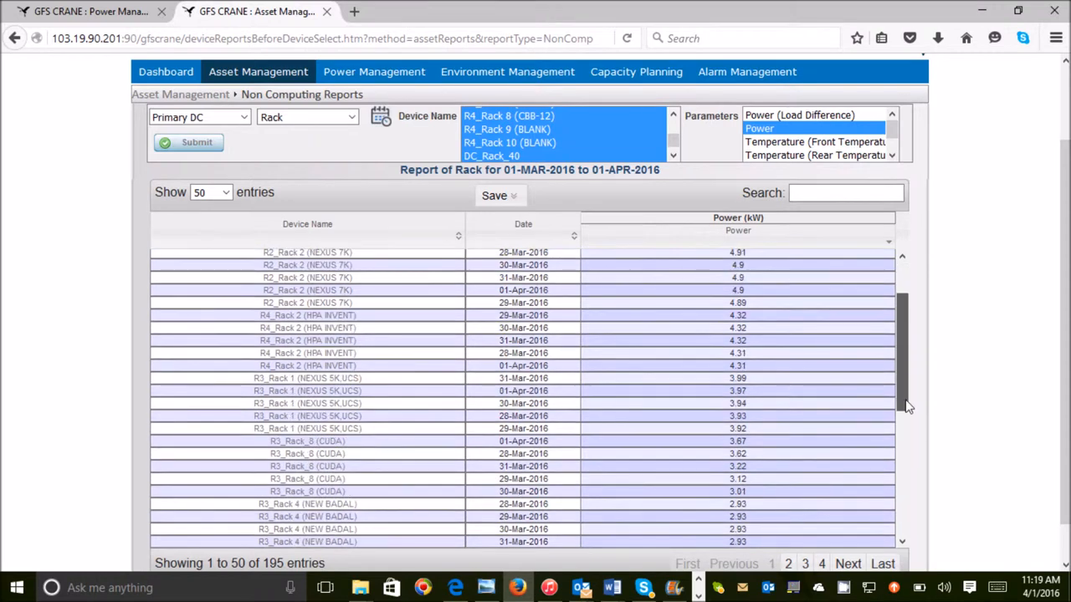
{"action": "scroll", "scroll_direction": "down", "scroll_amount": 3}
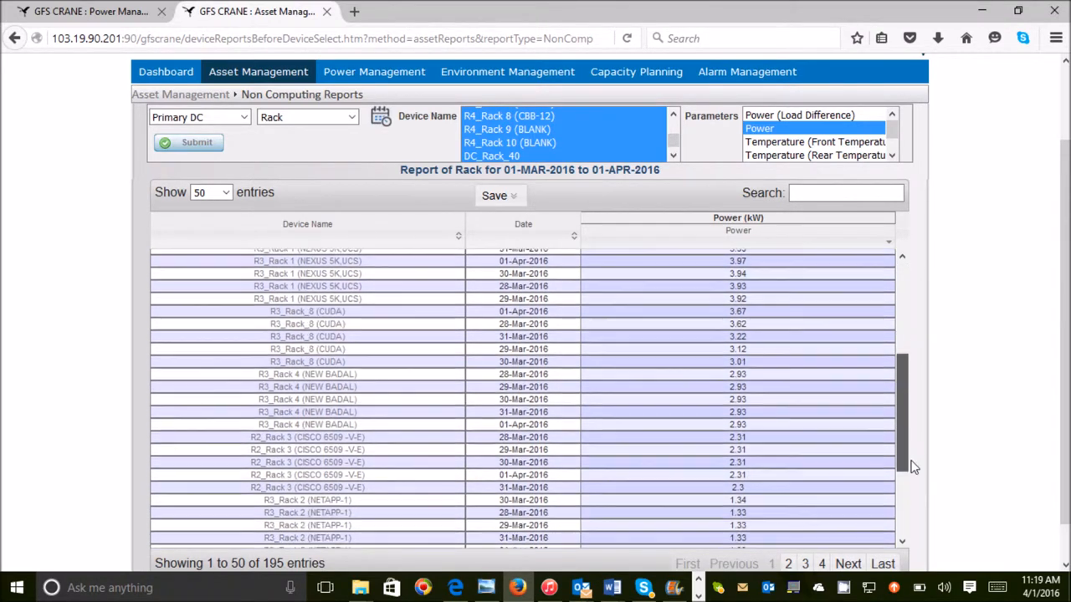
{"action": "scroll", "scroll_direction": "down", "scroll_amount": 3}
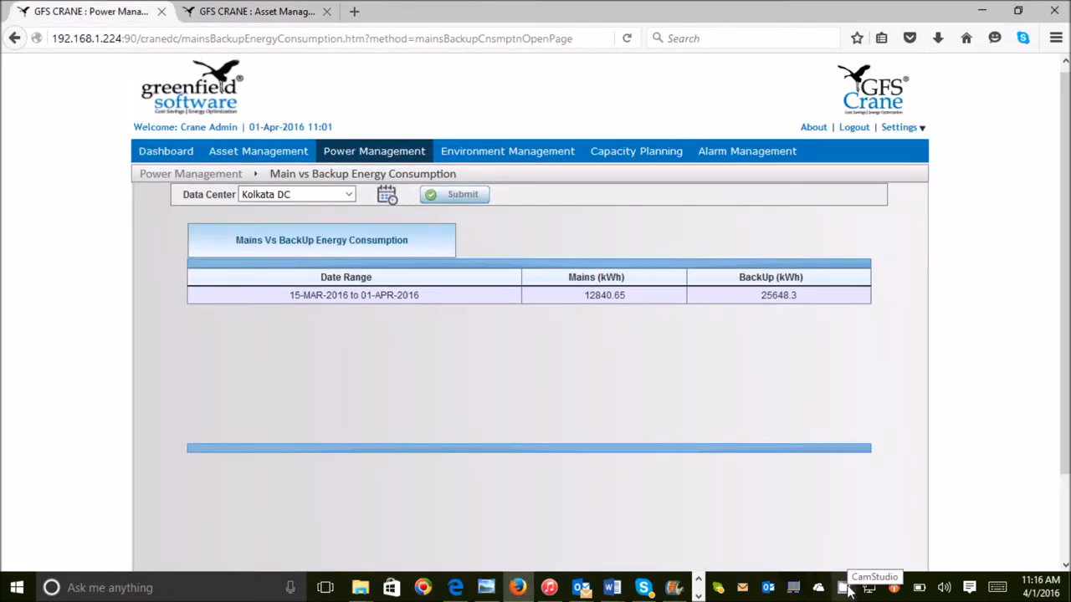
Dismiss the overlay views list and pick the first server from the Primary DC Server Name list.
{"action": "left_click", "coordinate": [636, 151]}
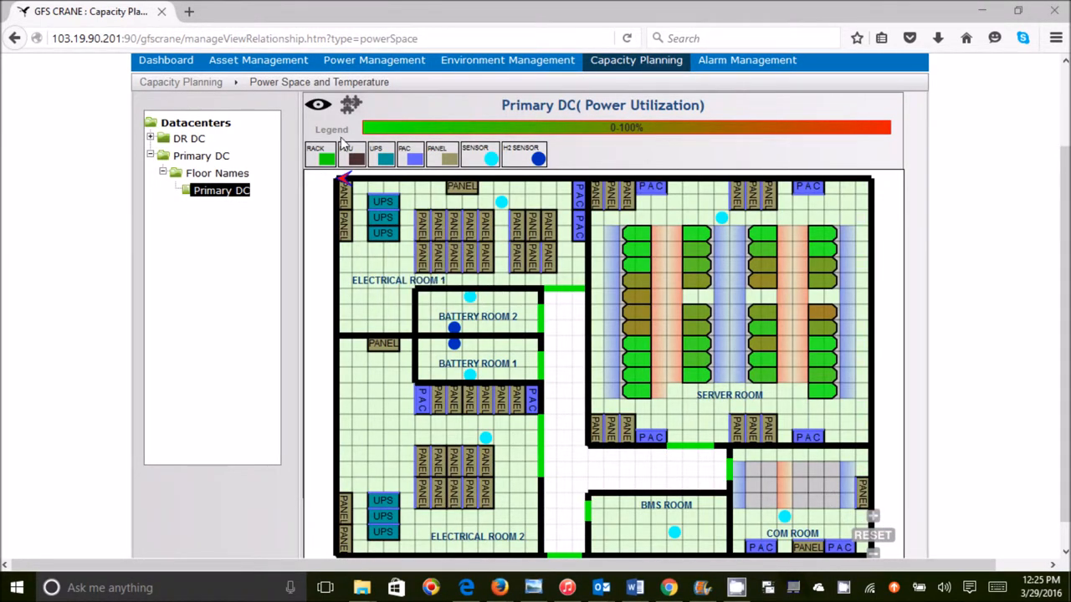
{"action": "left_click", "coordinate": [318, 104]}
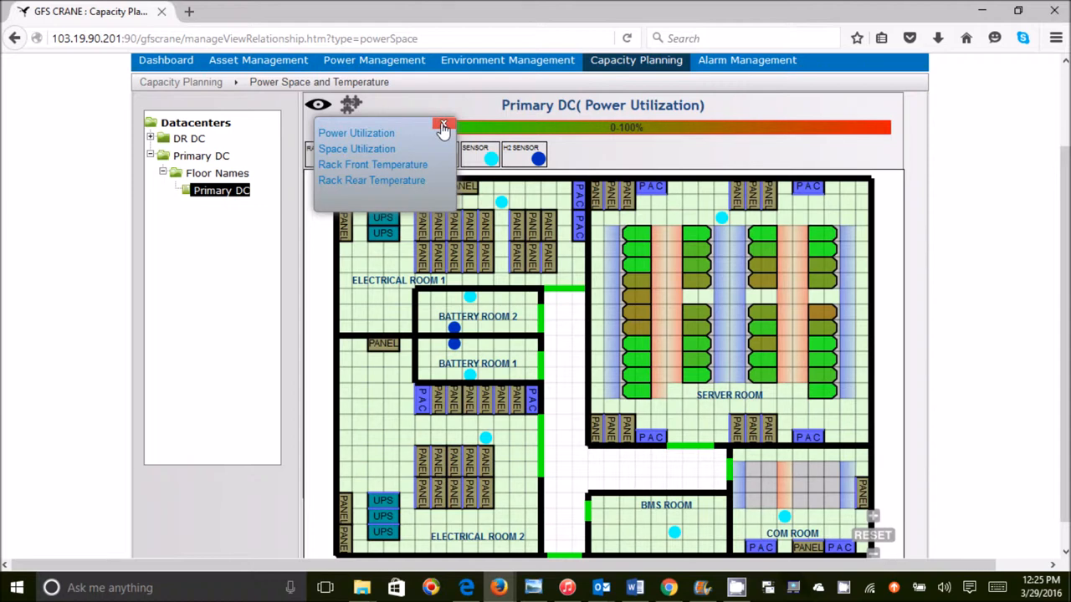
{"action": "left_click", "coordinate": [351, 104]}
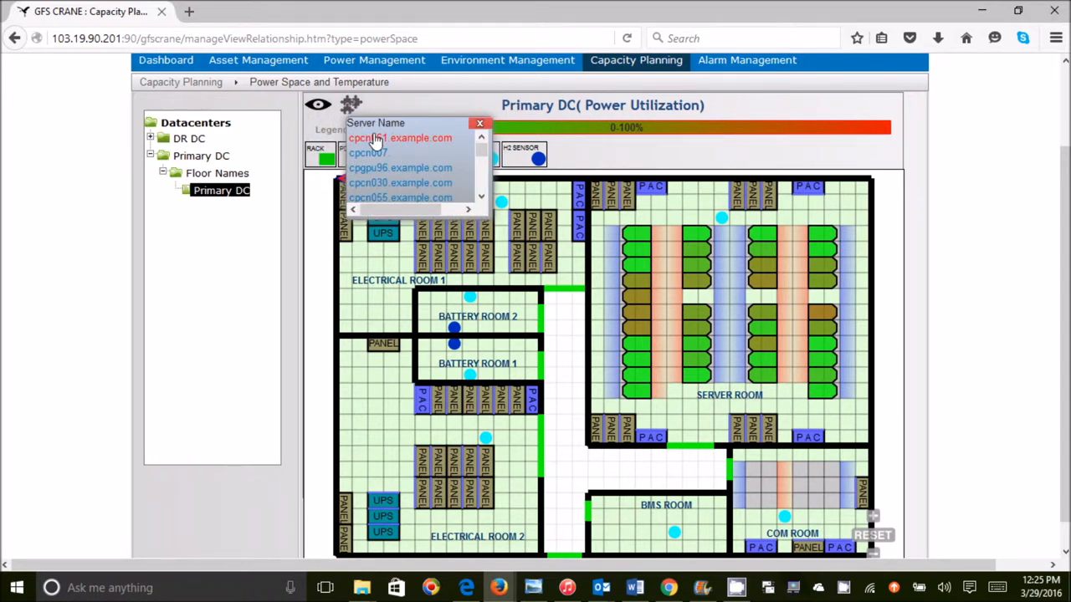
{"action": "left_click", "coordinate": [400, 137]}
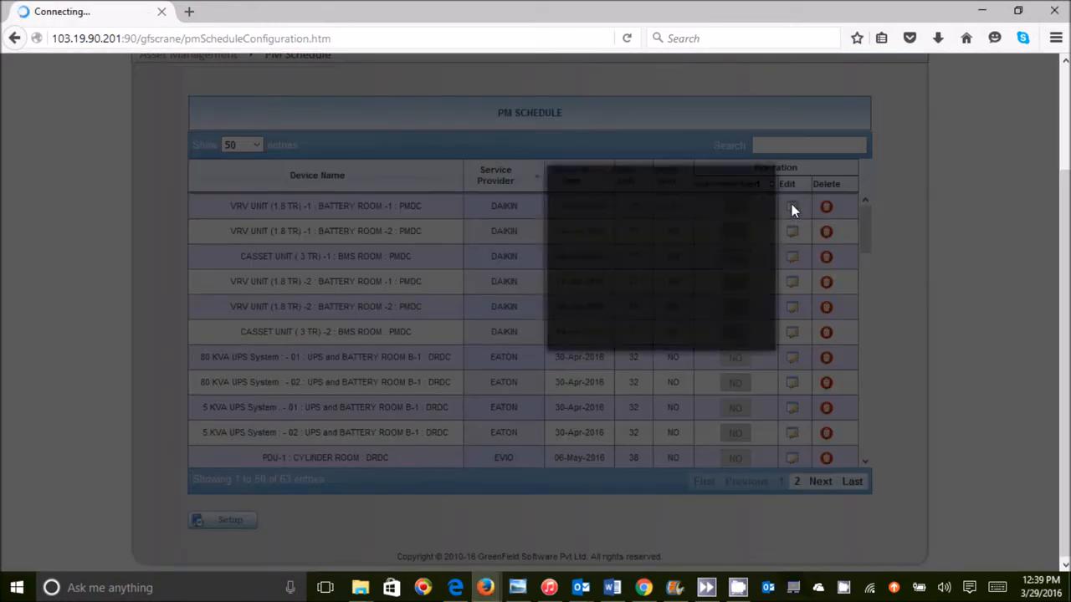
{"action": "left_click", "coordinate": [791, 208]}
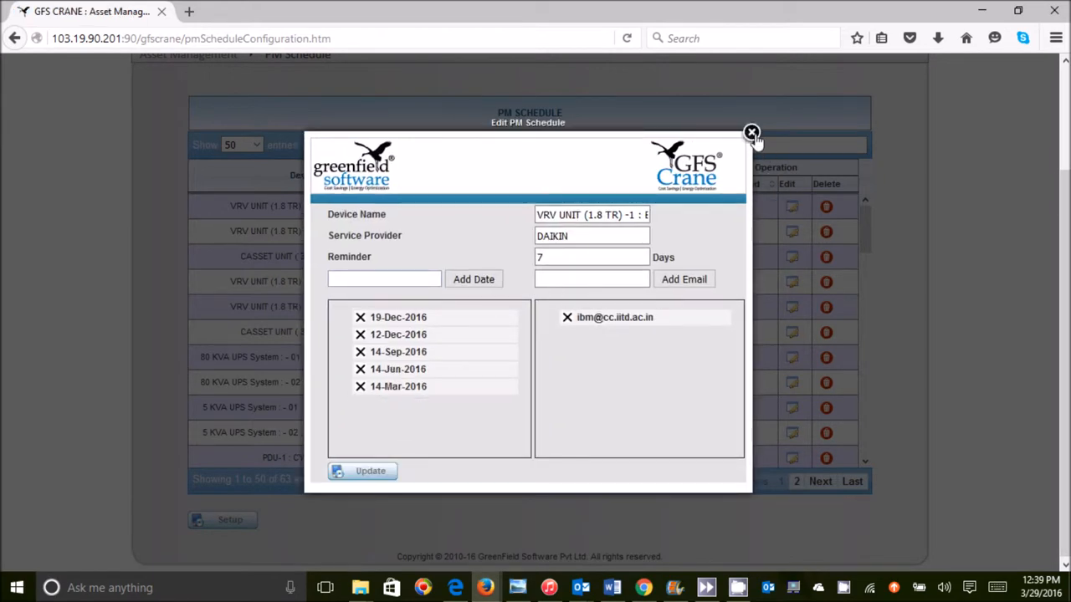
{"action": "left_click", "coordinate": [751, 134]}
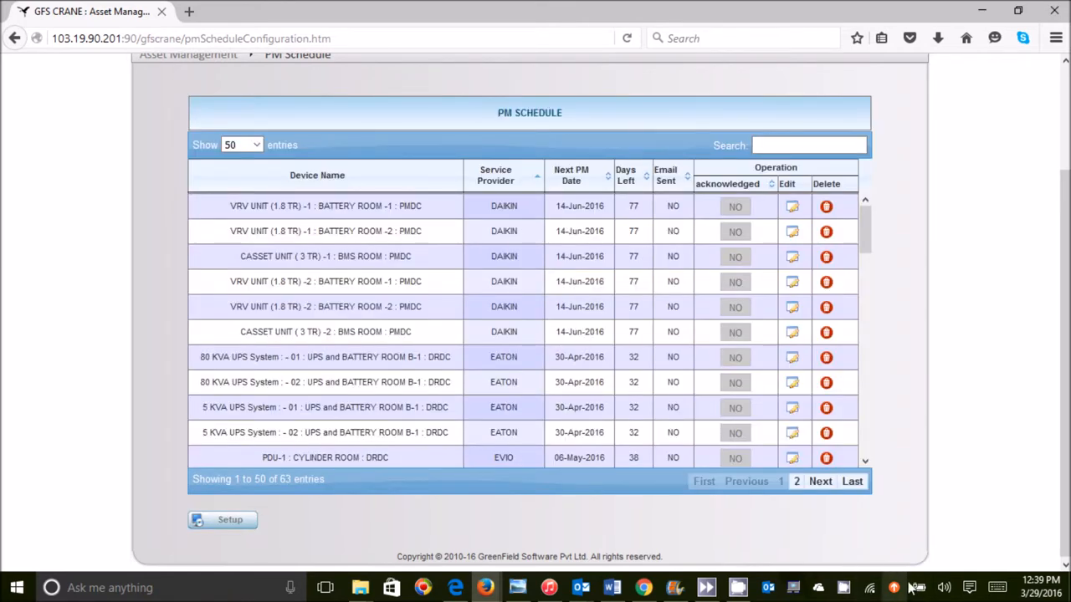
{"action": "left_click", "coordinate": [844, 588]}
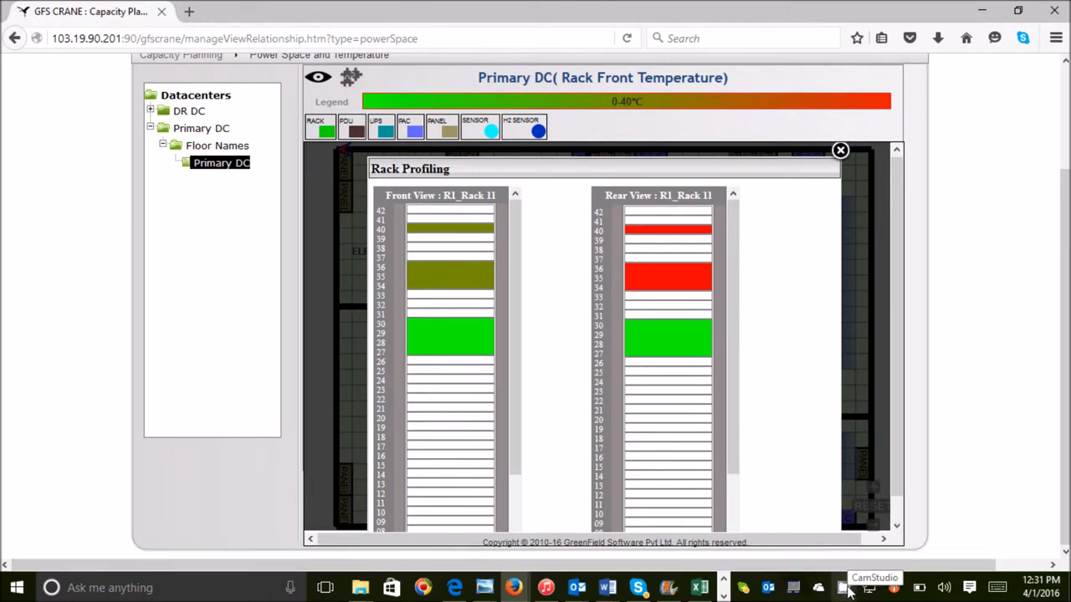
Close Rack Profiling and reach the Power Reports page showing SLA compliance and monthly downtime.
{"action": "left_click", "coordinate": [843, 588]}
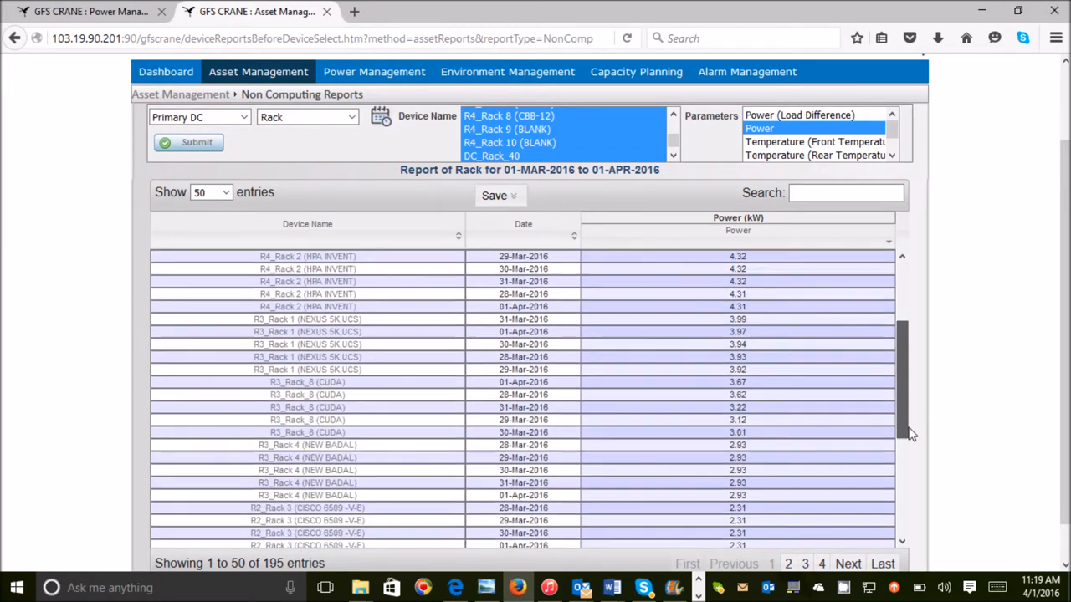
{"action": "scroll", "scroll_direction": "down", "scroll_amount": 3}
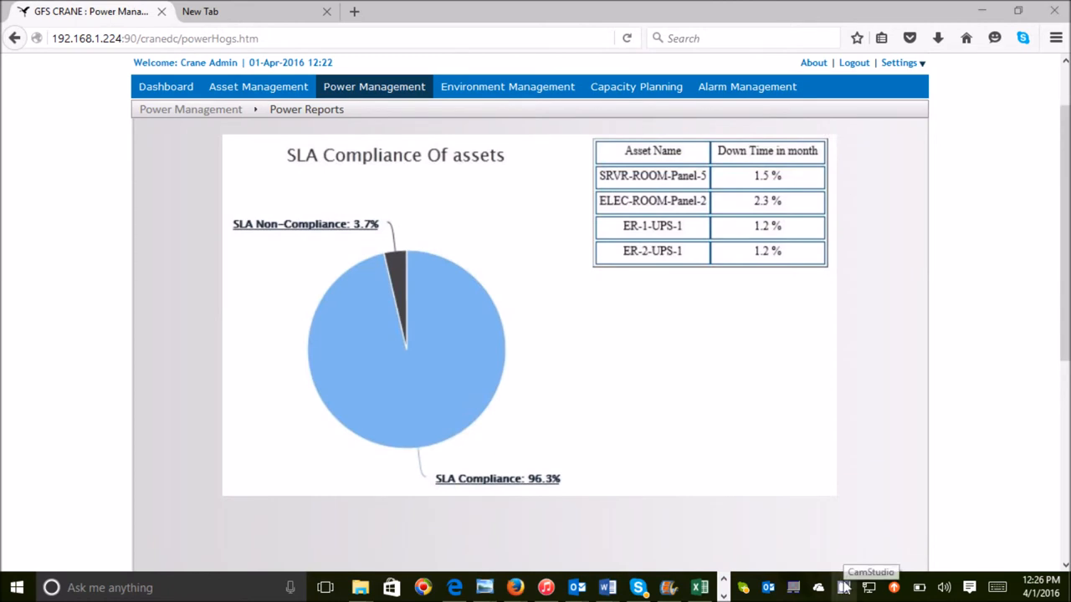
{"action": "left_click", "coordinate": [843, 587]}
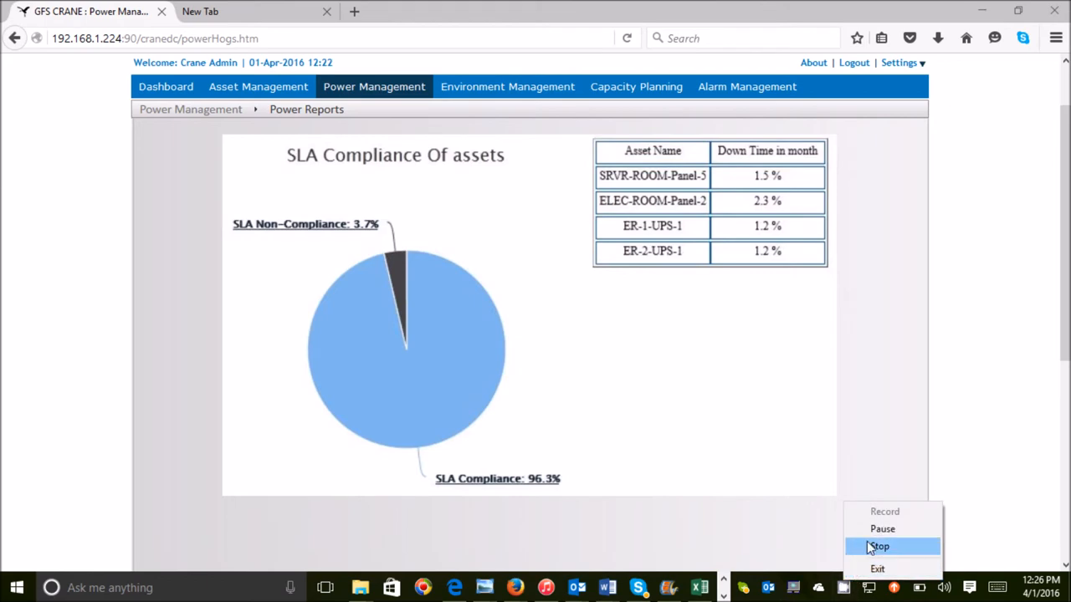